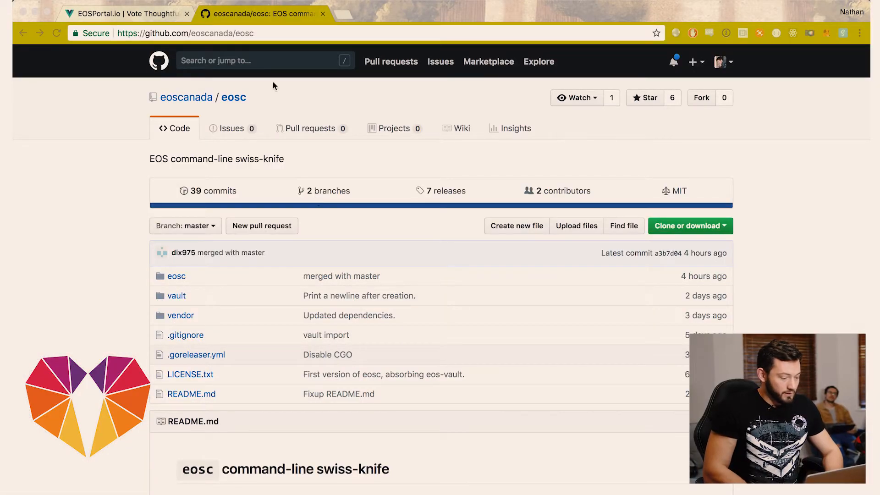
mouse_move(271, 88)
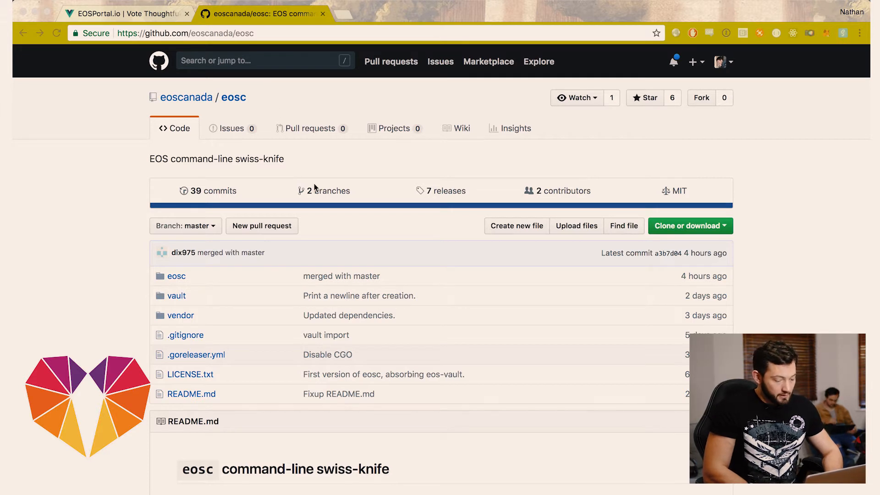
mouse_move(365, 218)
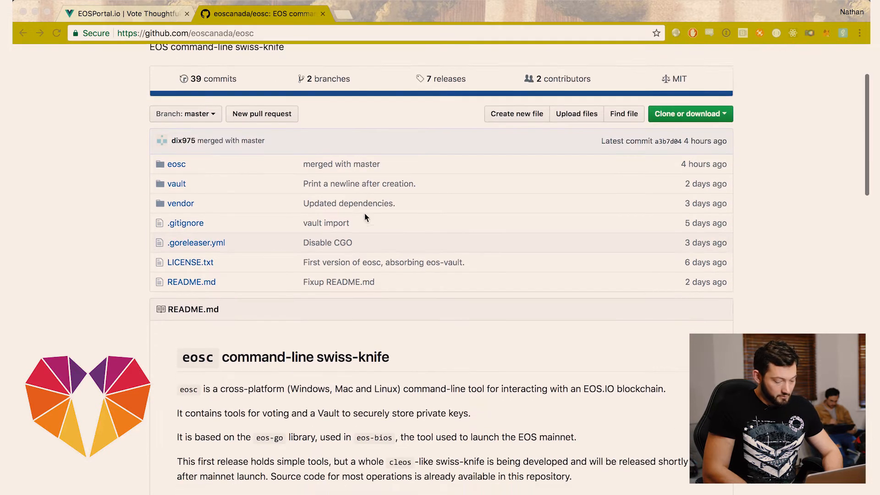
Download eosc_0.6.4_macOS_x86_64.tar.gz from the eosc GitHub releases, then return to the README.
scroll(down, 3)
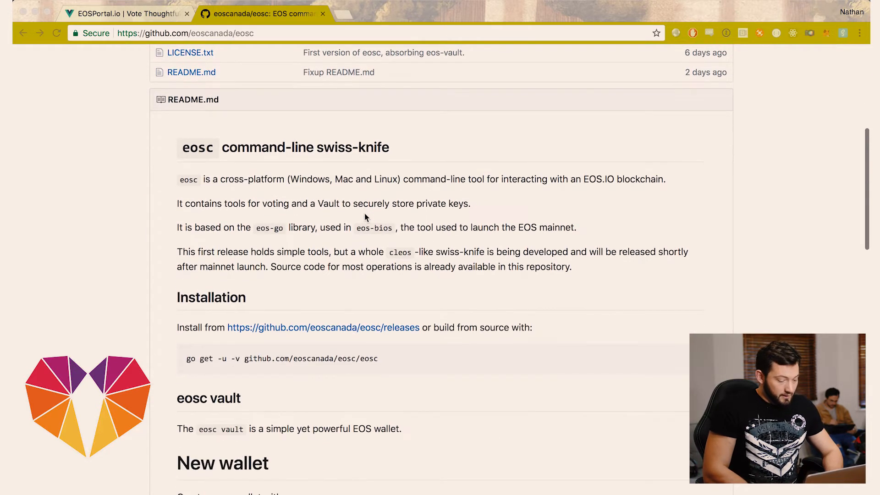
scroll(down, 3)
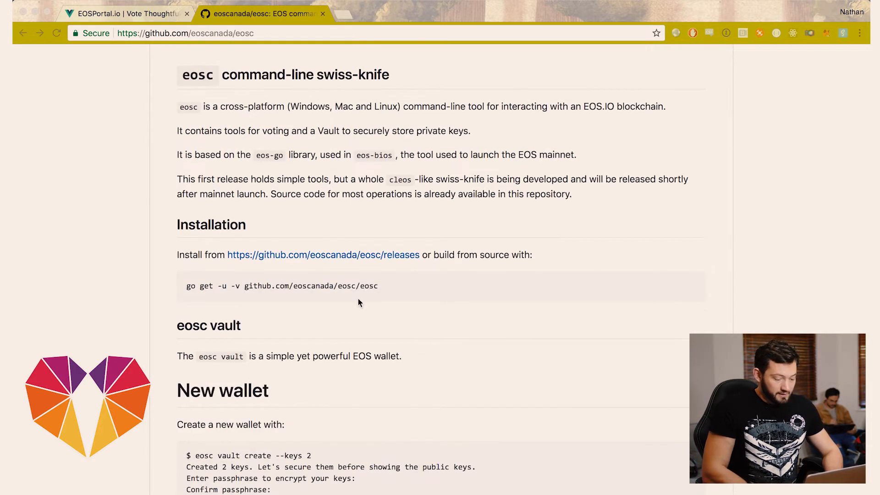
mouse_move(392, 291)
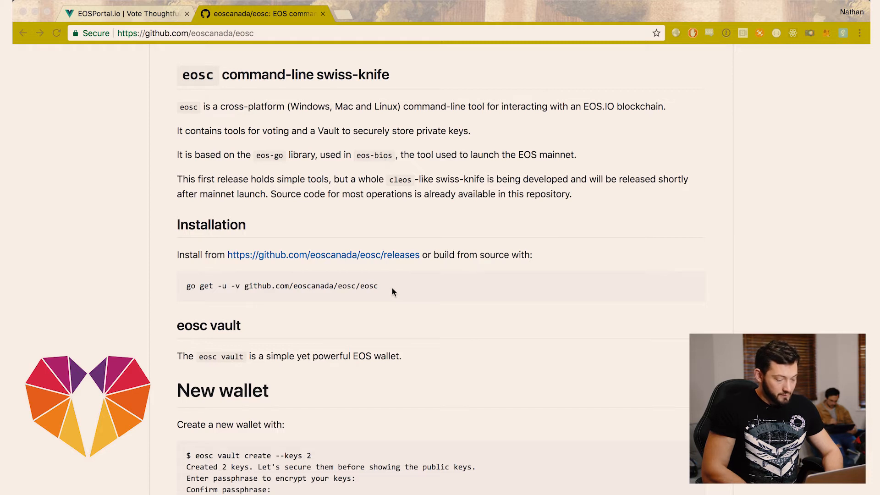
mouse_move(394, 255)
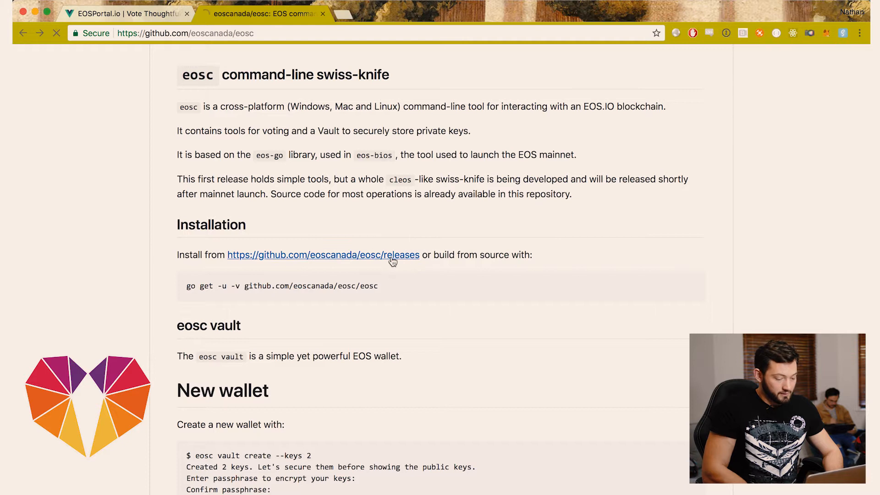
click(322, 255)
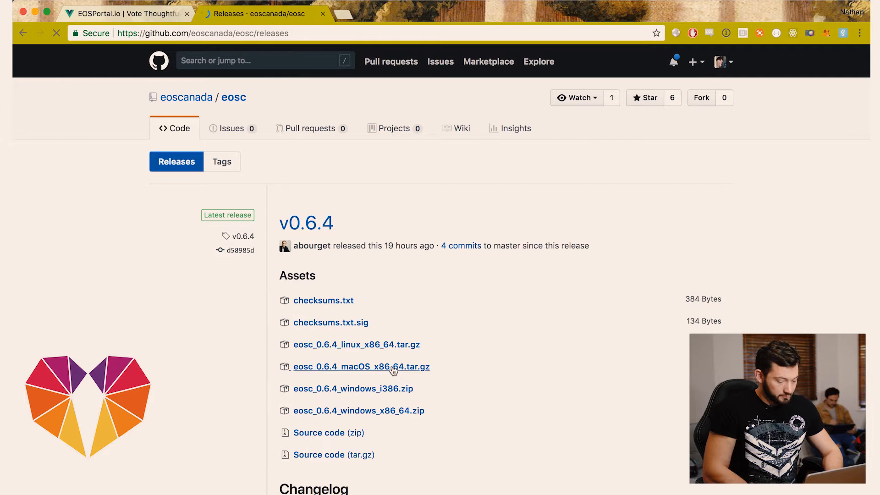
click(362, 366)
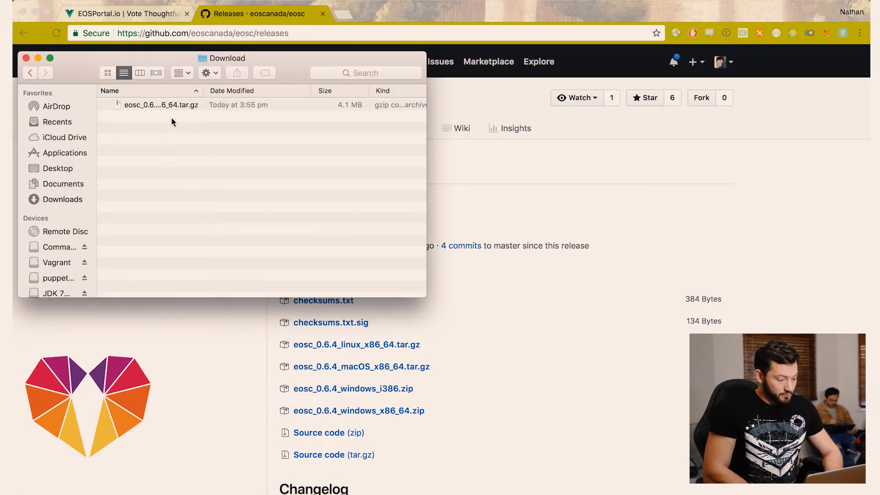
click(161, 105)
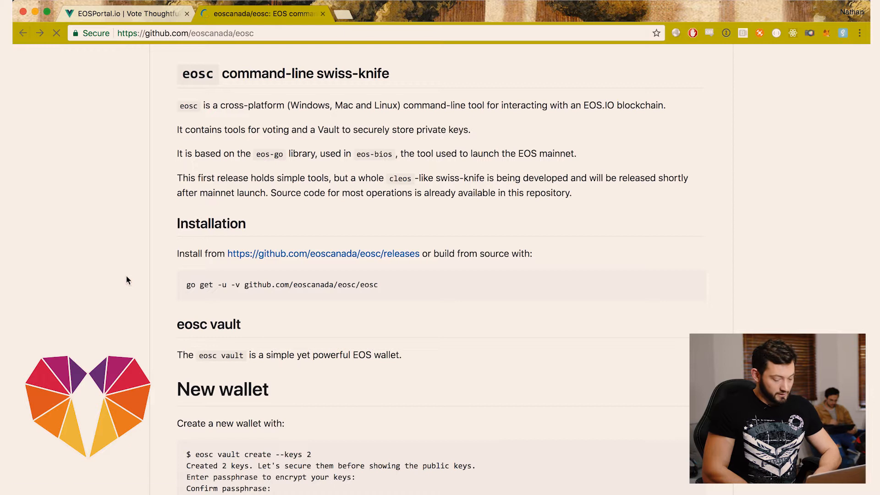
Launch Terminal from Spotlight and cd into Downloads/Download/eosc_0.6.4_macOS_x86_64.
text(terminal)
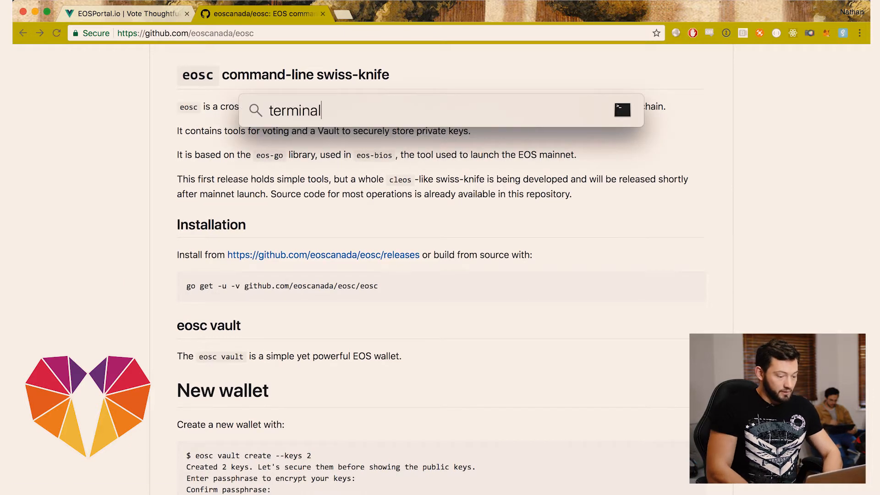
click(621, 110)
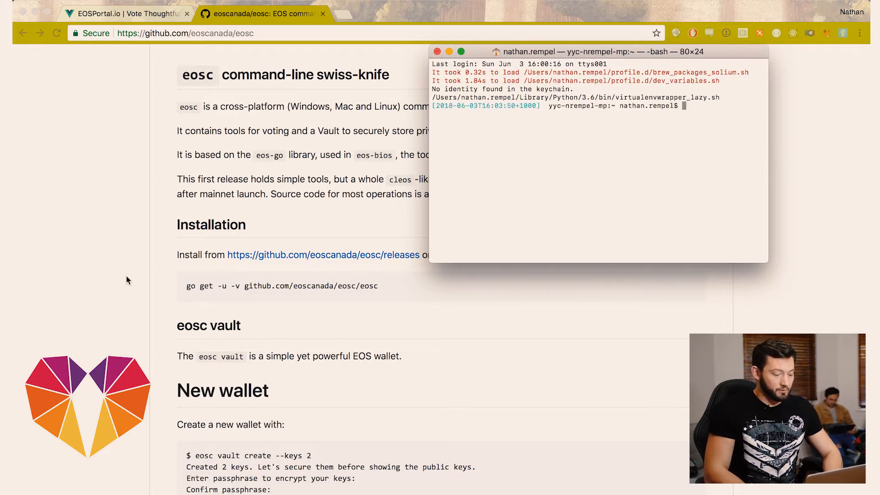
text(cd Downloads/Download/eosc_0.6.4_macOS_x86_64/)
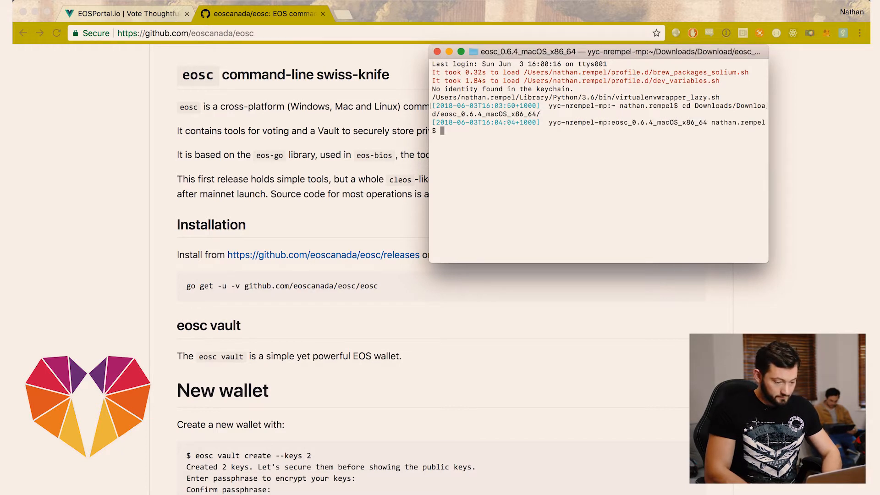
scroll(down, 3)
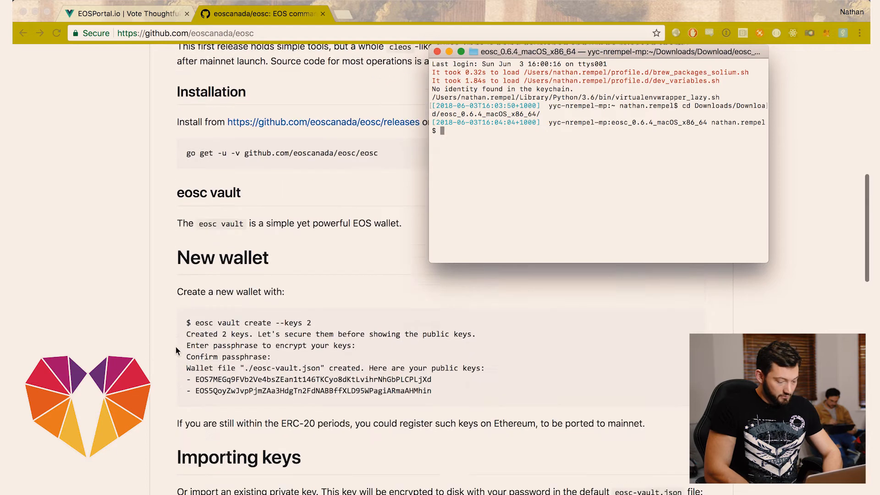
scroll(down, 3)
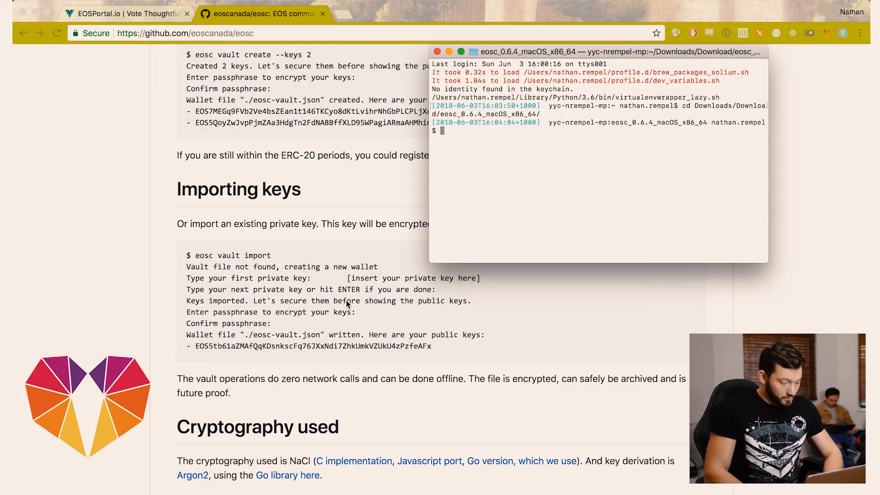
Run ./eosc vault import with the private key from Notes and set a passphrase.
text(eosc vault import)
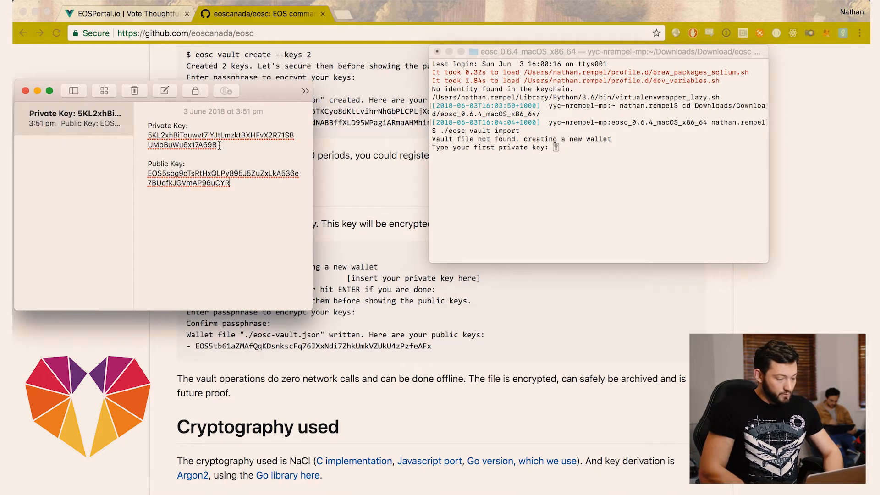
double_click(220, 135)
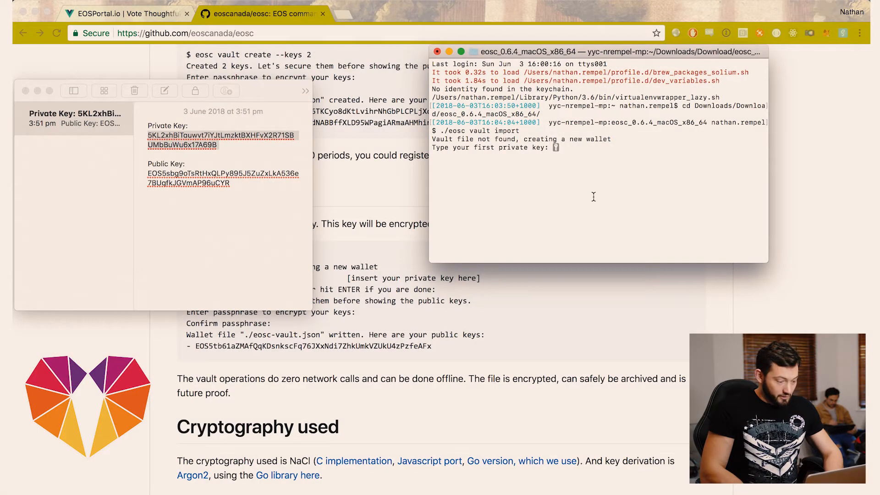
key(enter)
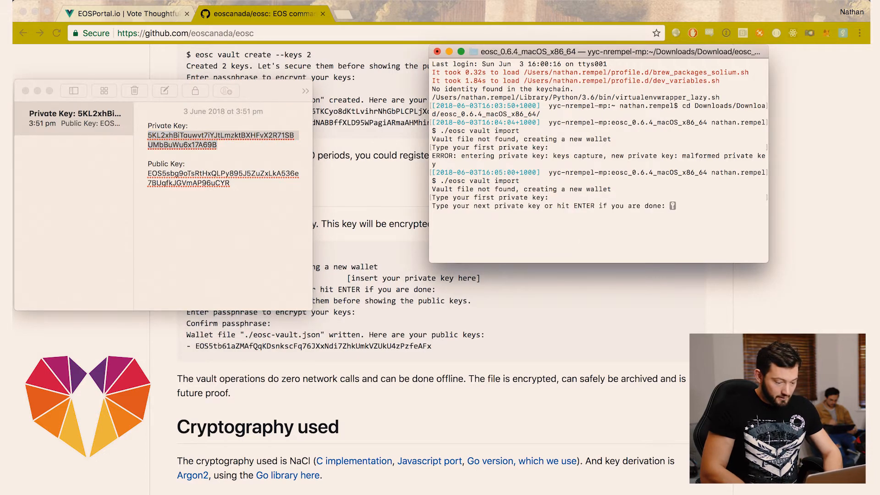
key(enter)
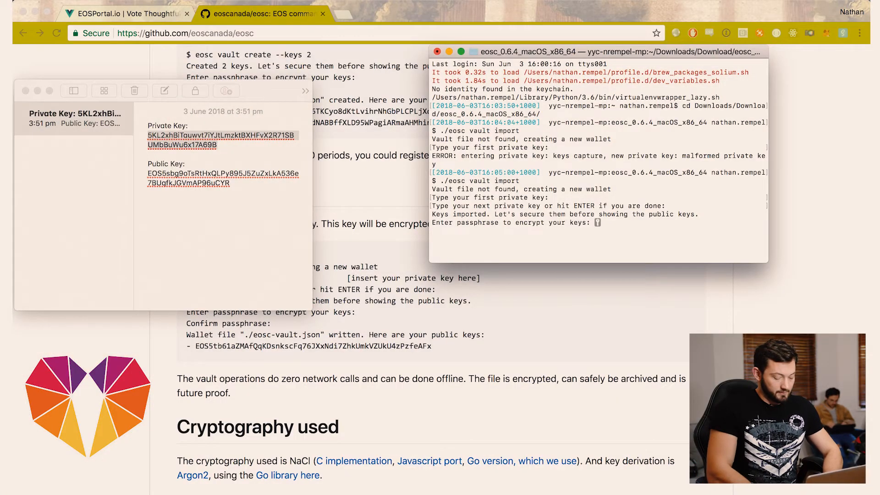
key(enter)
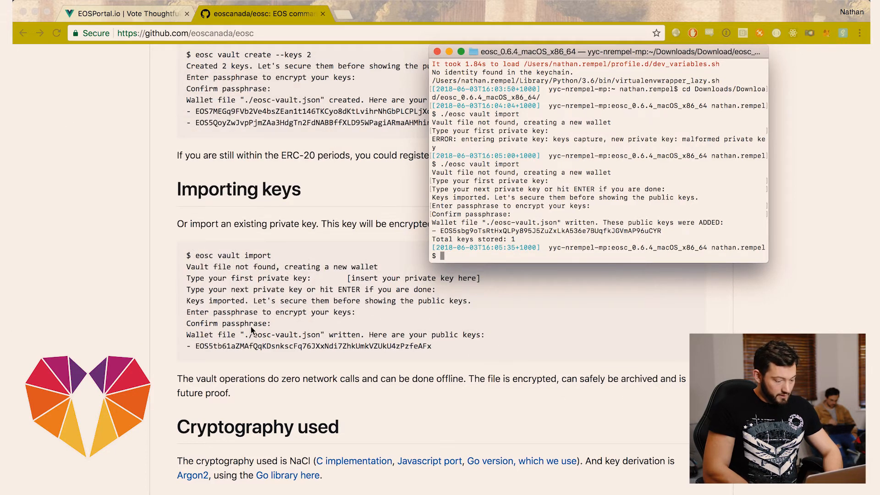
Type a first ./eosc vote producers attempt and discard it with Ctrl+U.
scroll(down, 3)
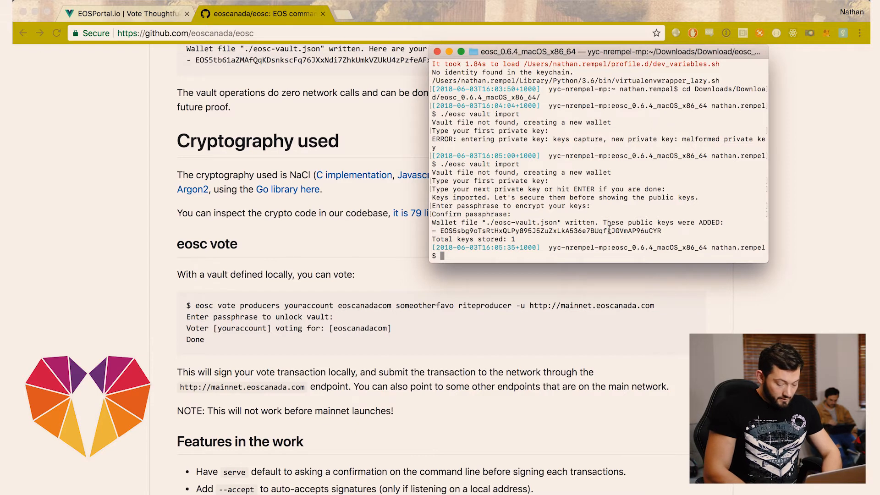
text(./eosc)
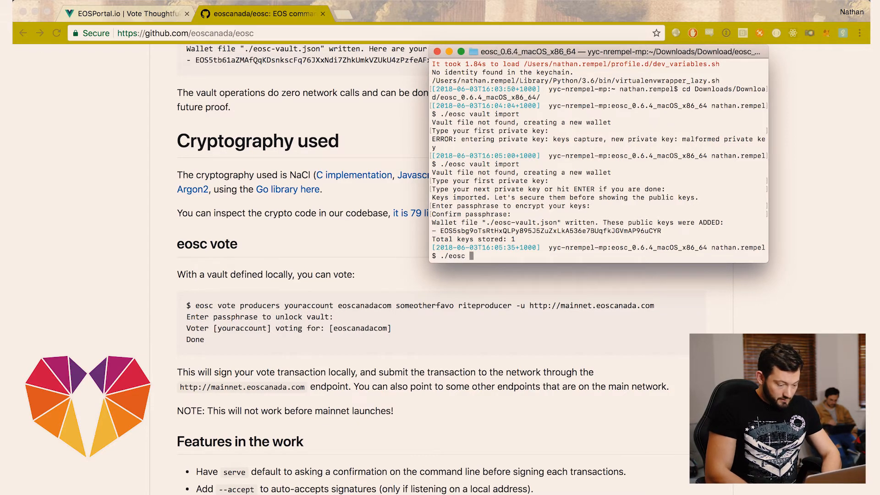
text(vote producers)
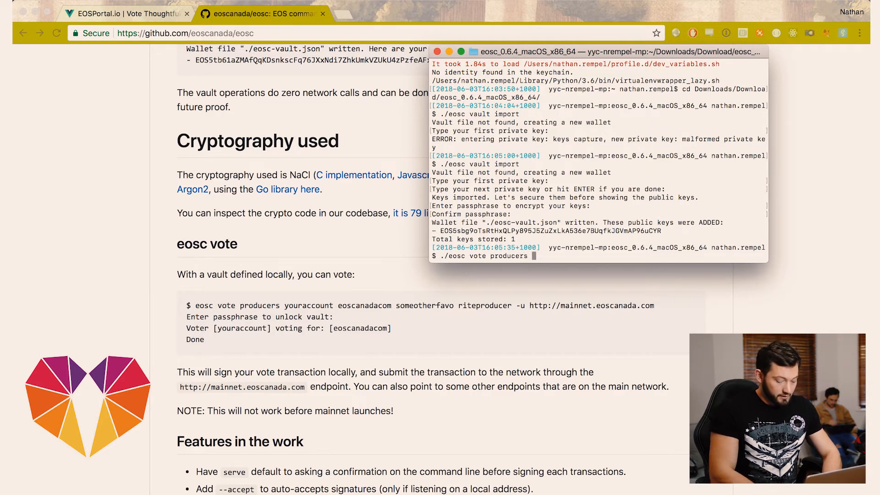
text(ghg)
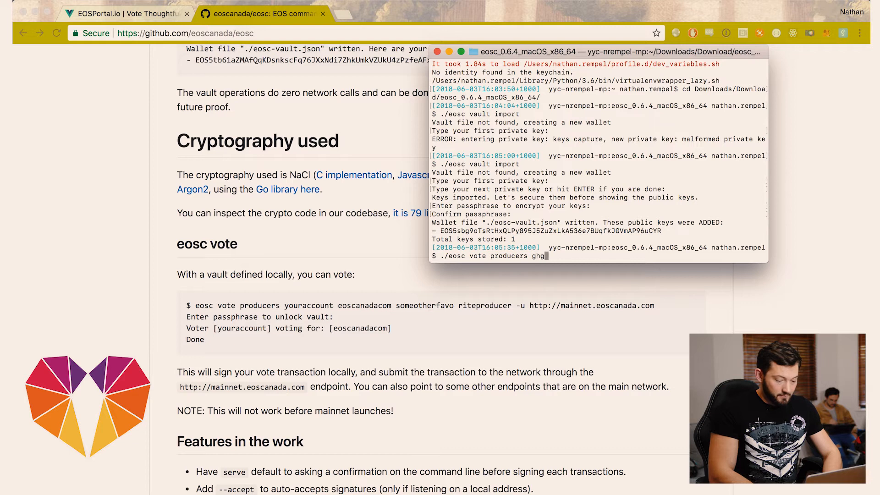
key(ctrl+u)
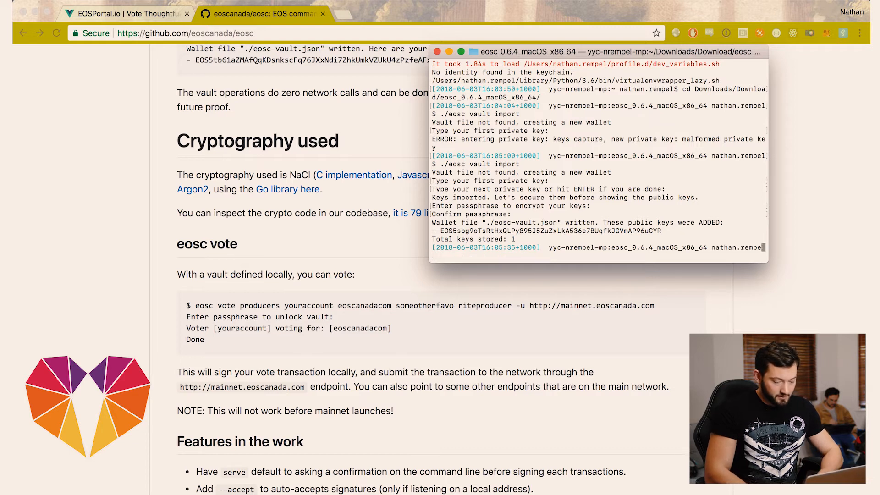
Retype 'eosc vote producers' followed by placeholder account text.
text(ç)
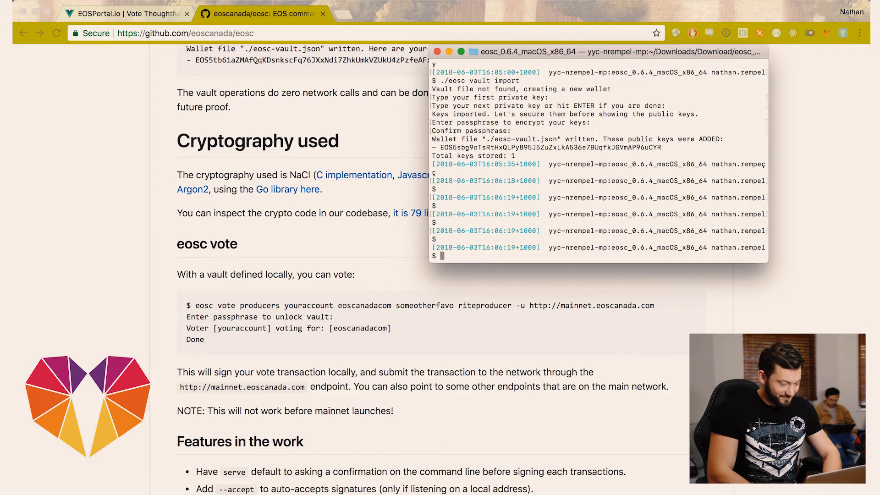
text(eosc vote p)
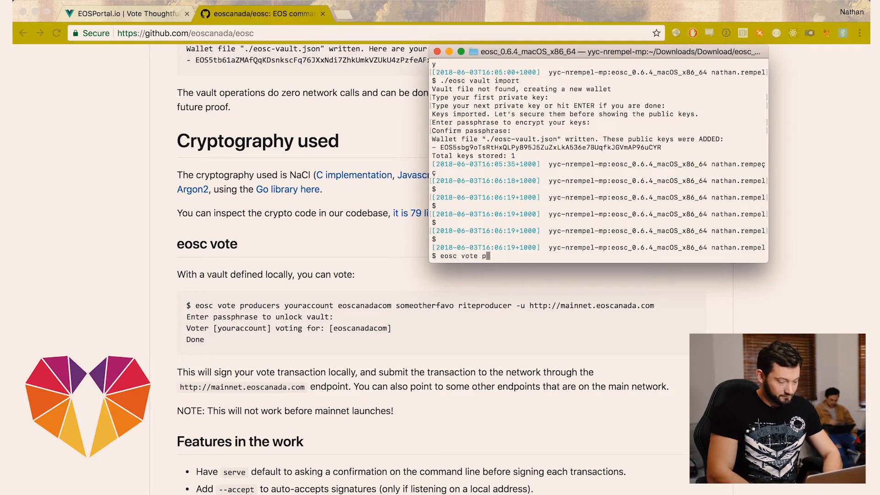
text(roducers)
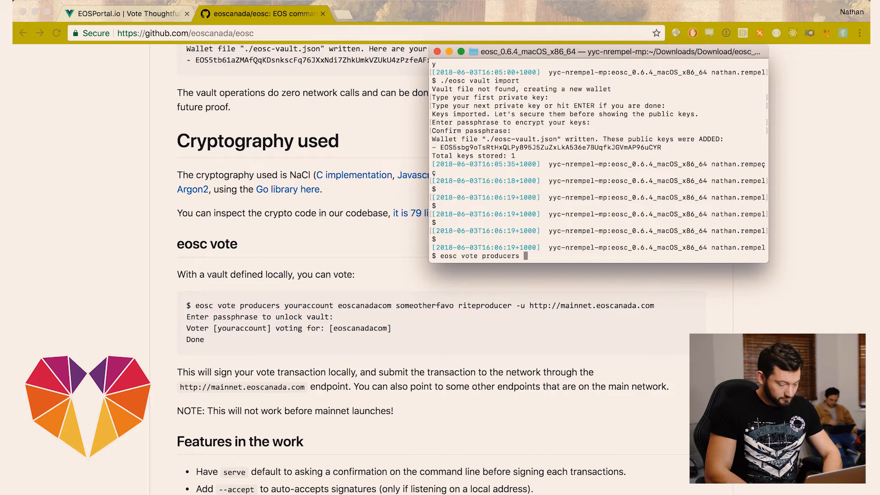
text(g2gfjf)
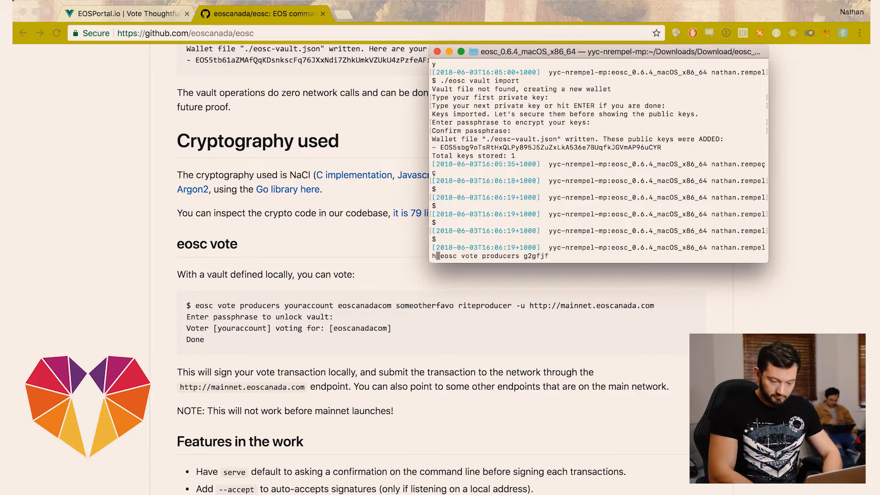
text(hhs)
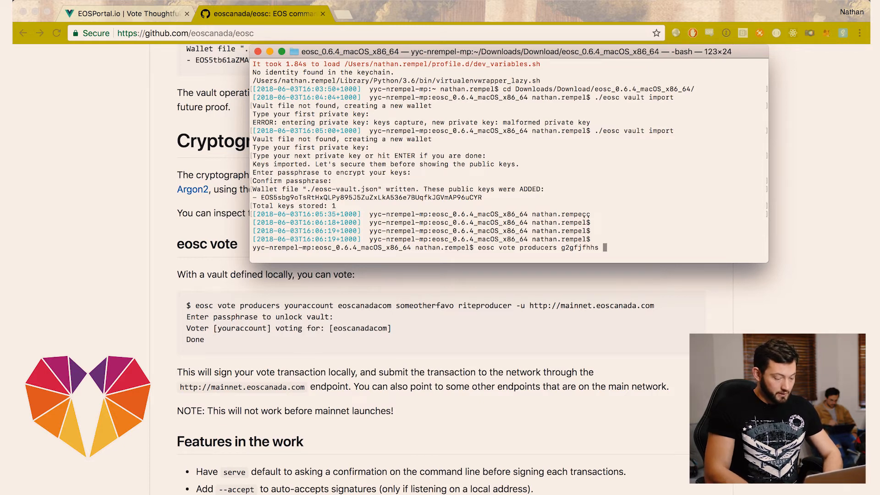
text(e)
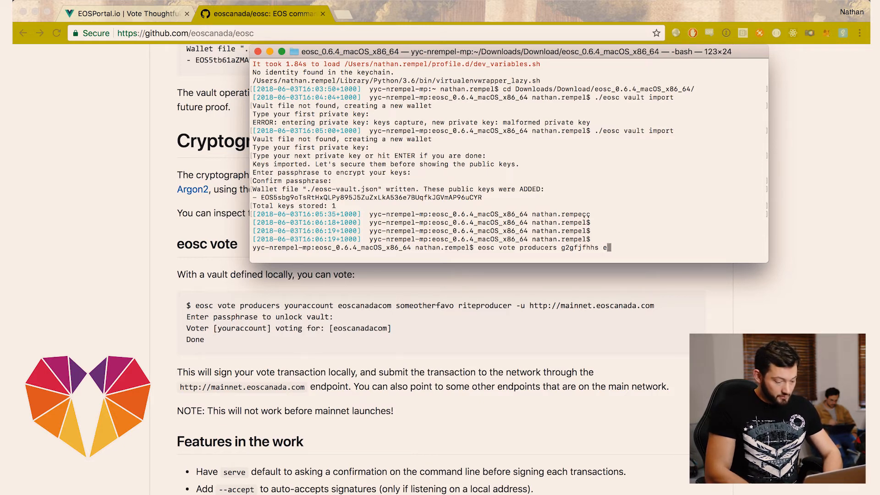
text(eoscanadacom)
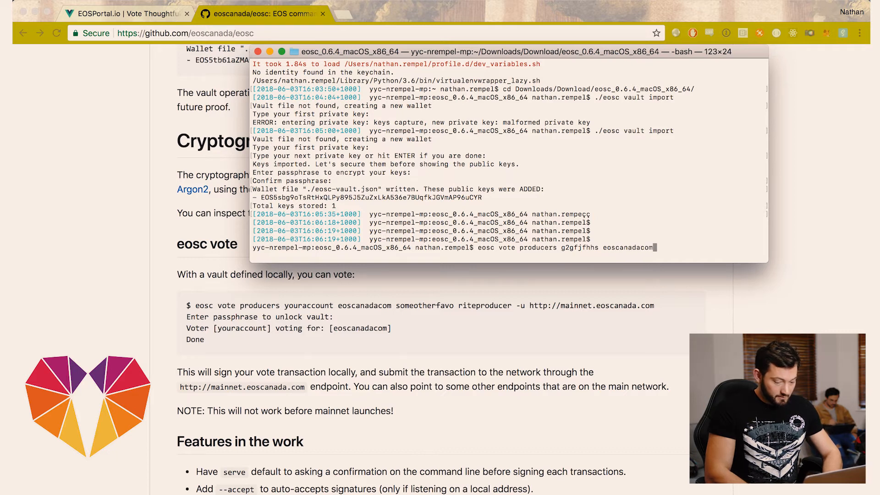
text(aus1genereos)
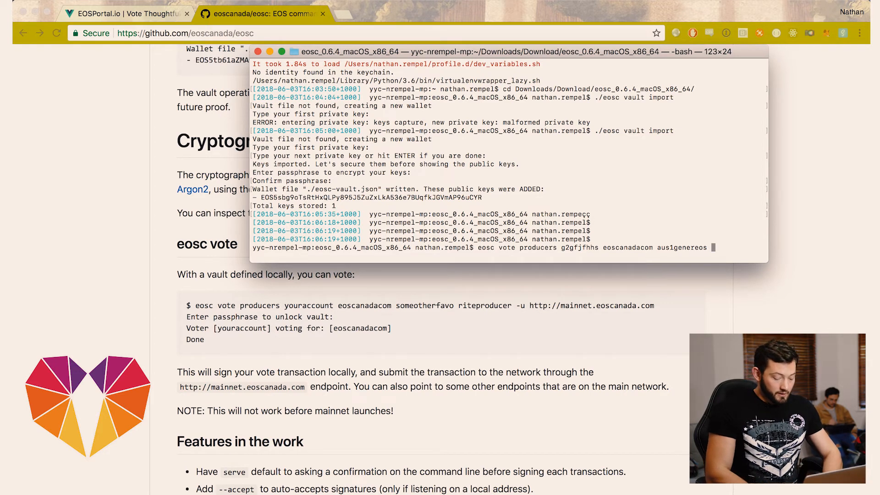
text(-u)
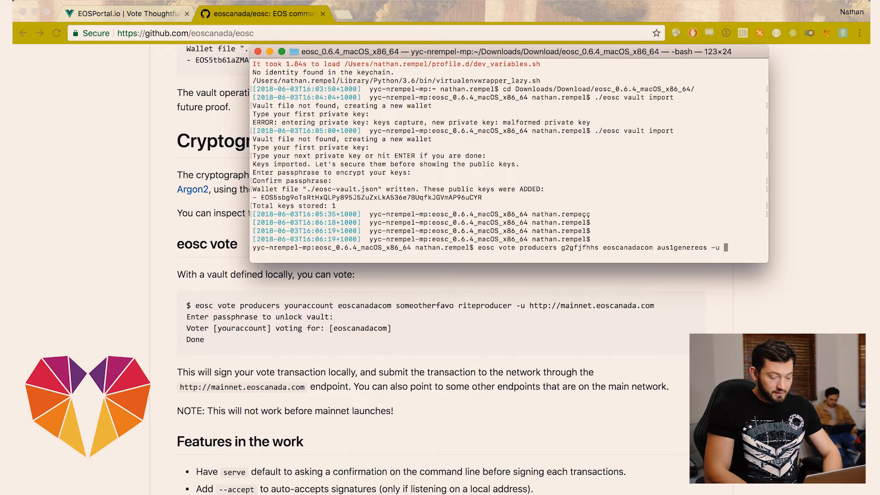
text(h)
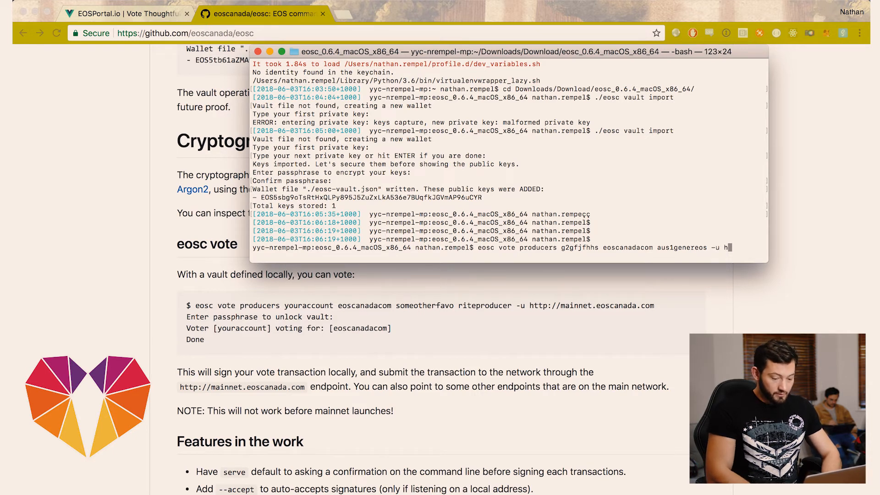
text(ttp://mai)
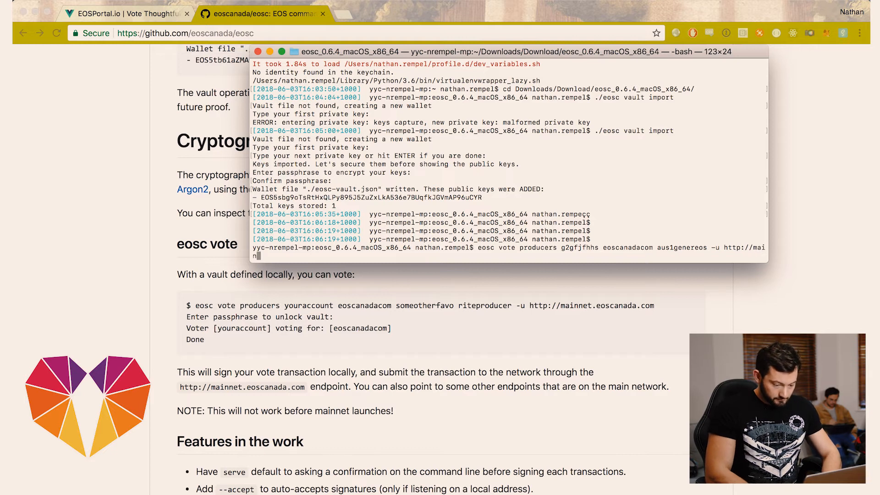
text(nnet.genere)
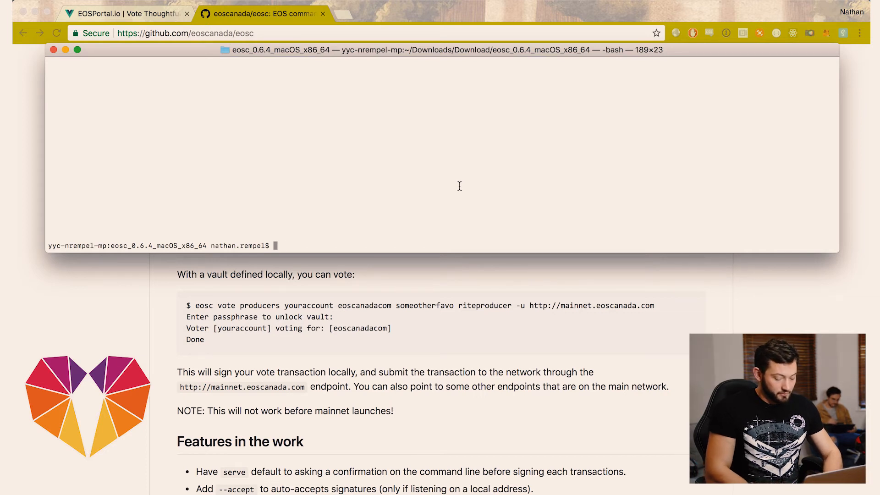
Type ./eosc vote producers with the account name, eoscanadacom and aus1genereos.
text(./eosc)
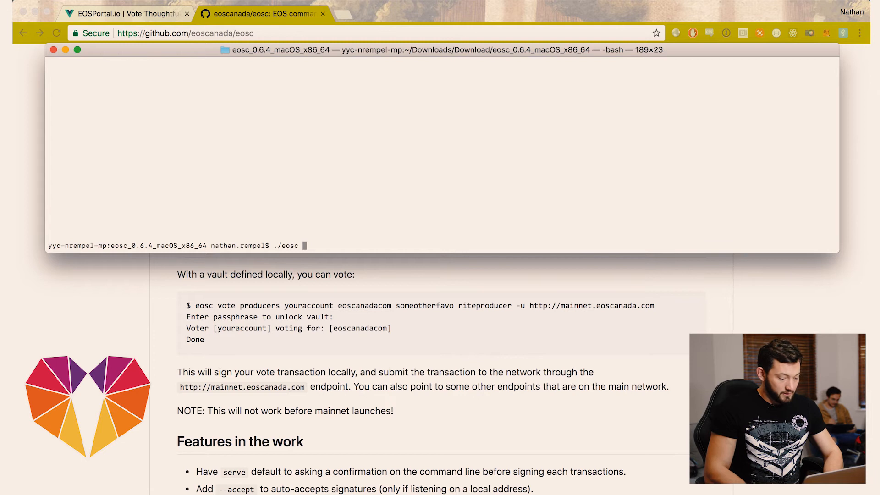
text(vote producers)
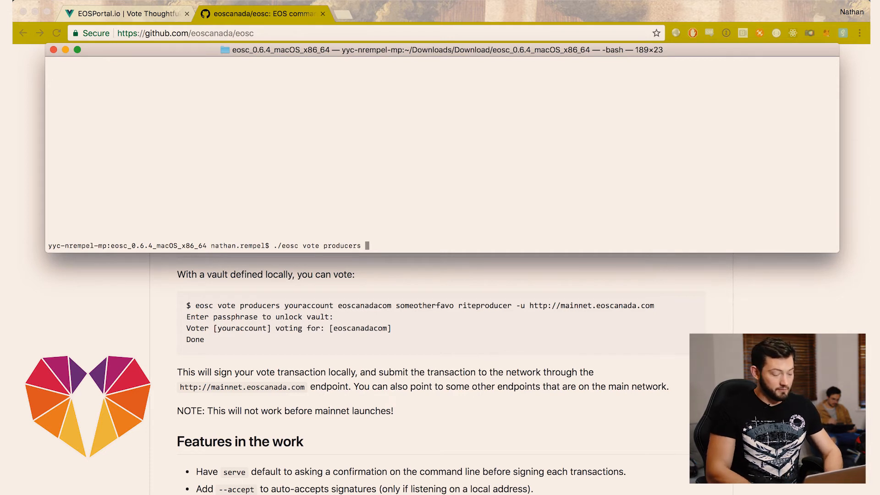
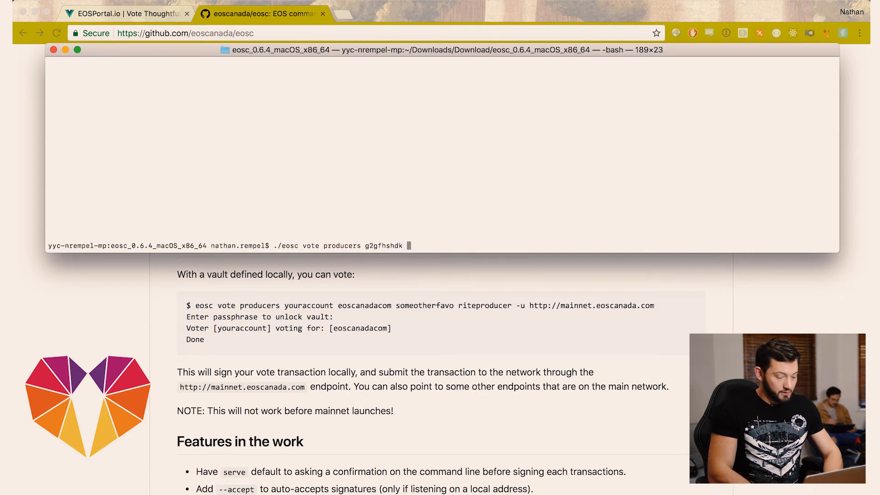
text(eosc)
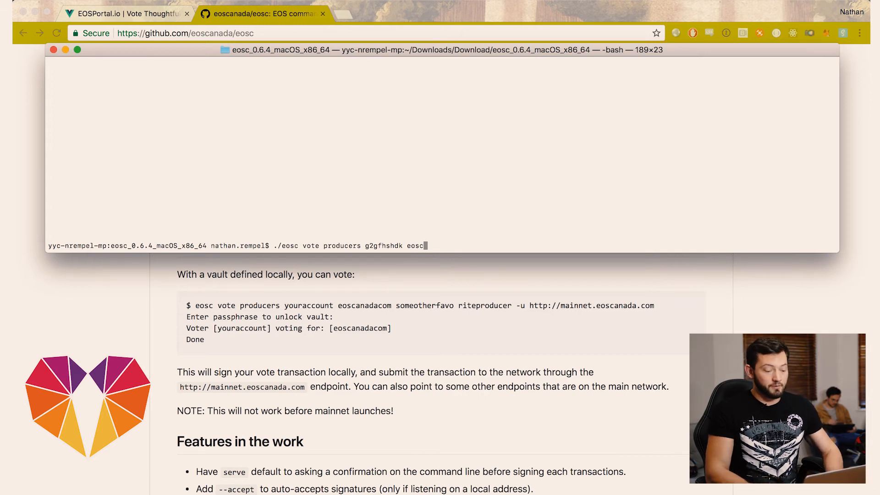
text(andacom)
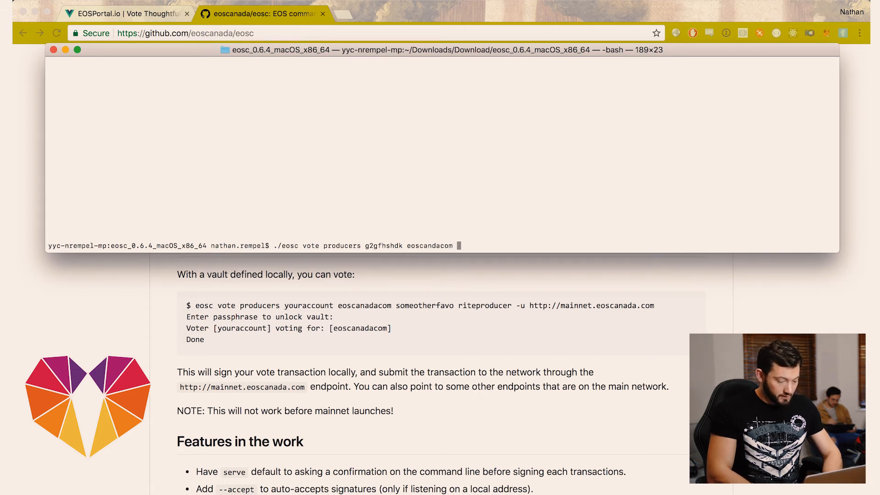
text(aus1gener)
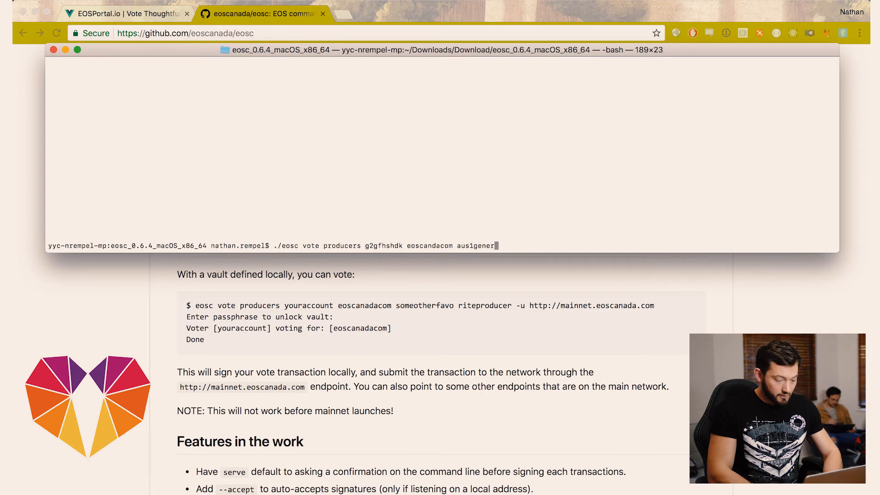
text(eos)
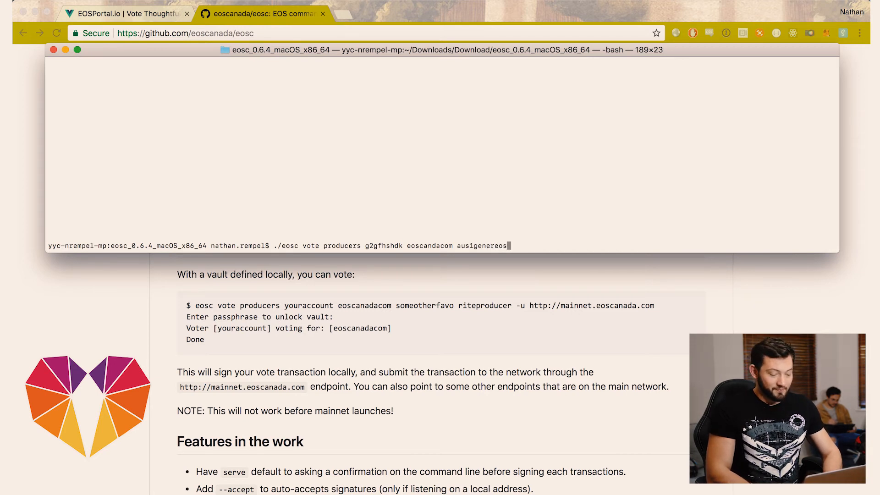
text(" ")
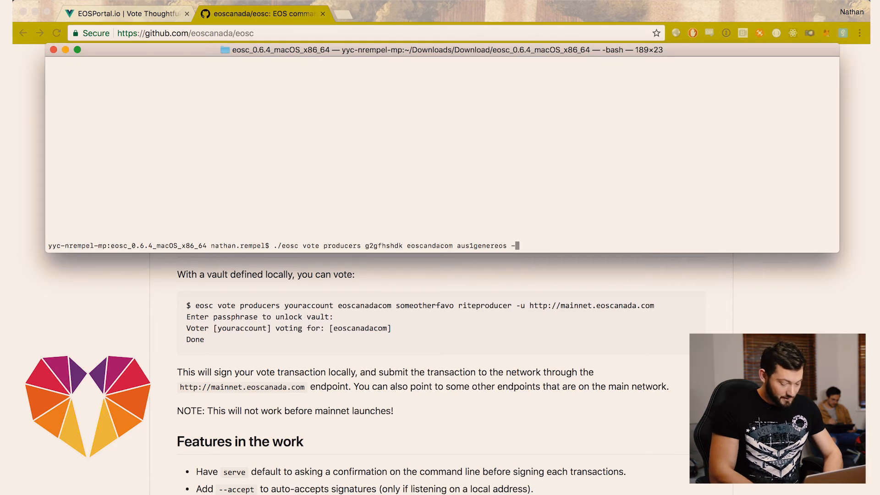
text(-u)
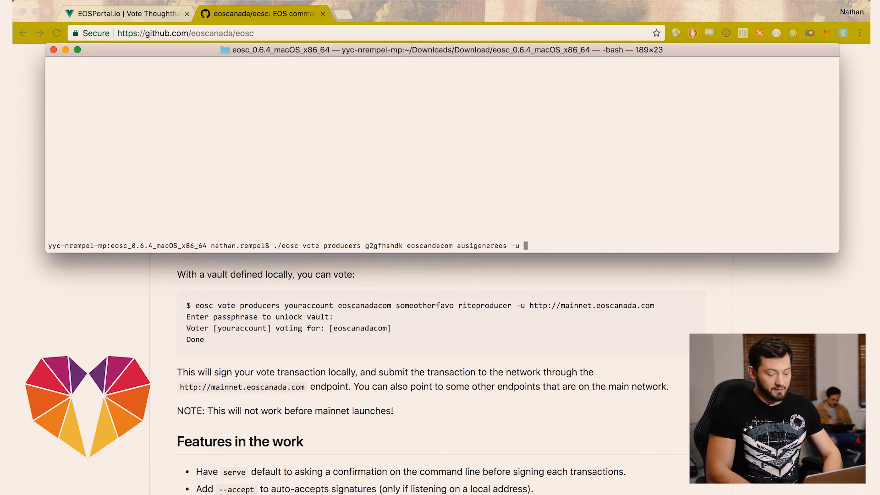
text(http://)
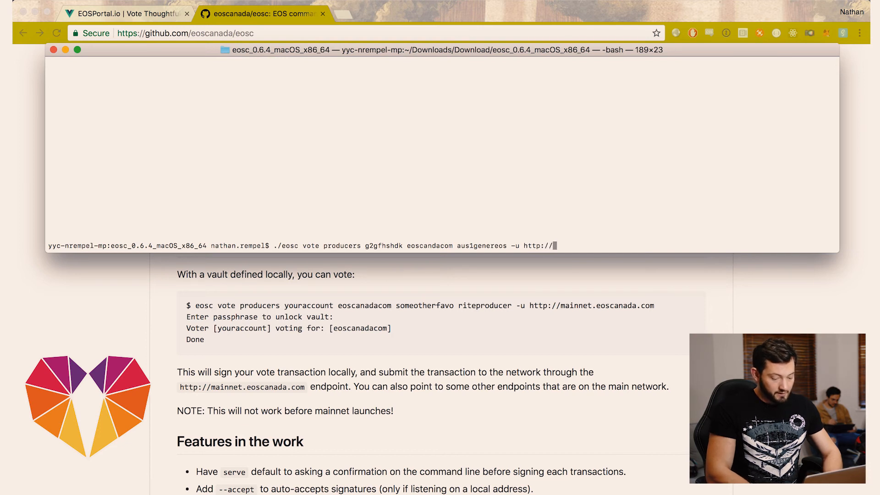
text(mainnet.genereos.io)
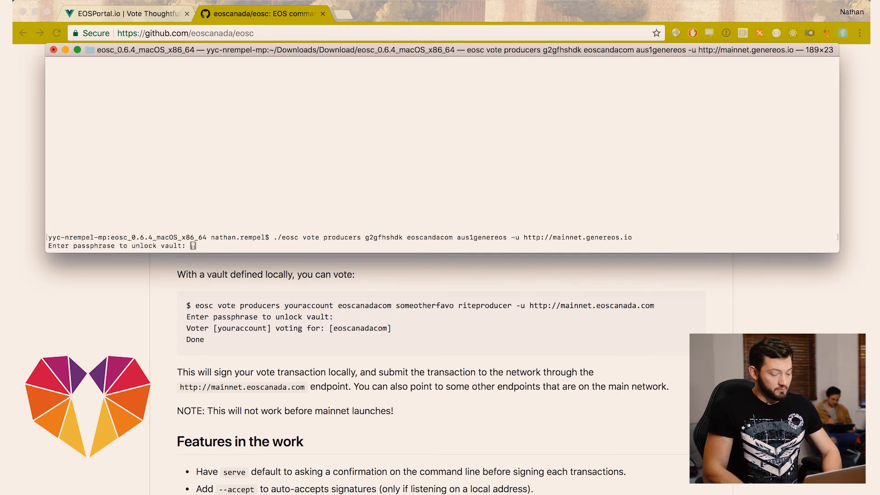
key(Return)
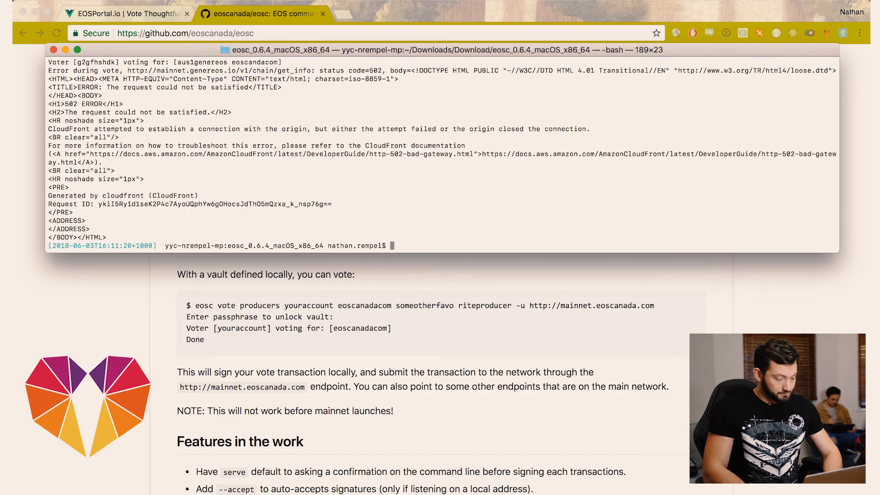